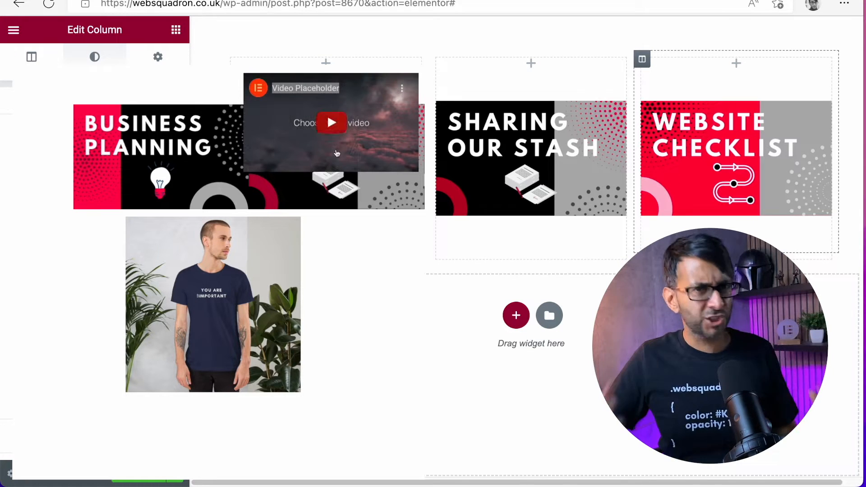
Add an Image widget to the Business Planning column with the t-shirt model photo
{"action": "left_click", "coordinate": [94, 57]}
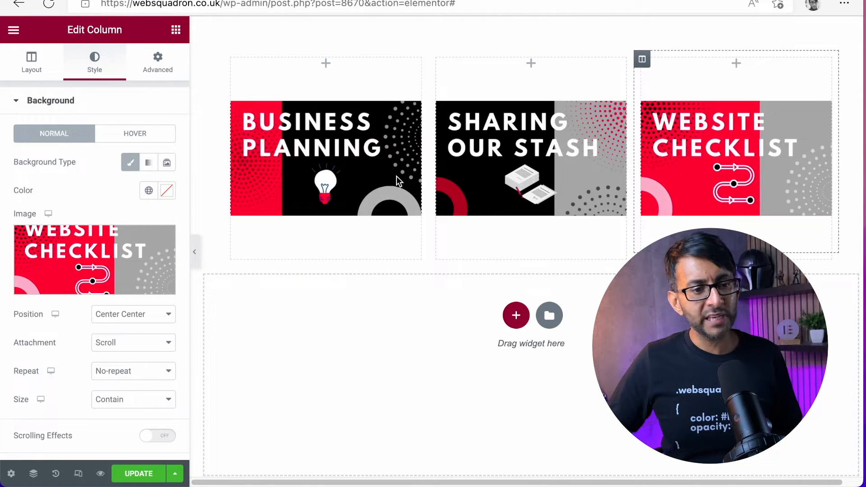
{"action": "mouse_move", "coordinate": [364, 199]}
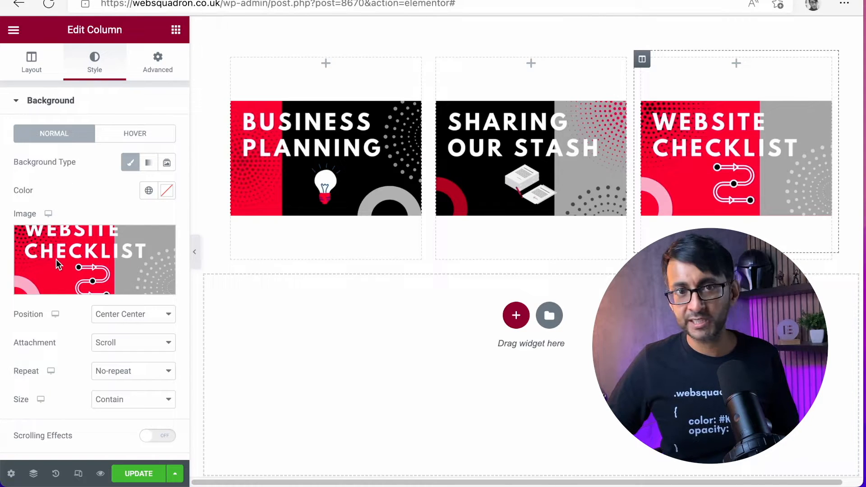
{"action": "mouse_move", "coordinate": [89, 275]}
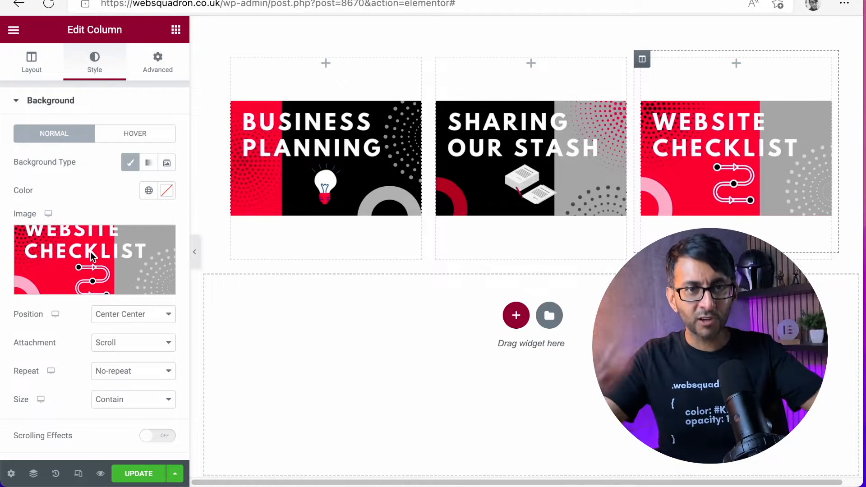
{"action": "mouse_move", "coordinate": [329, 160]}
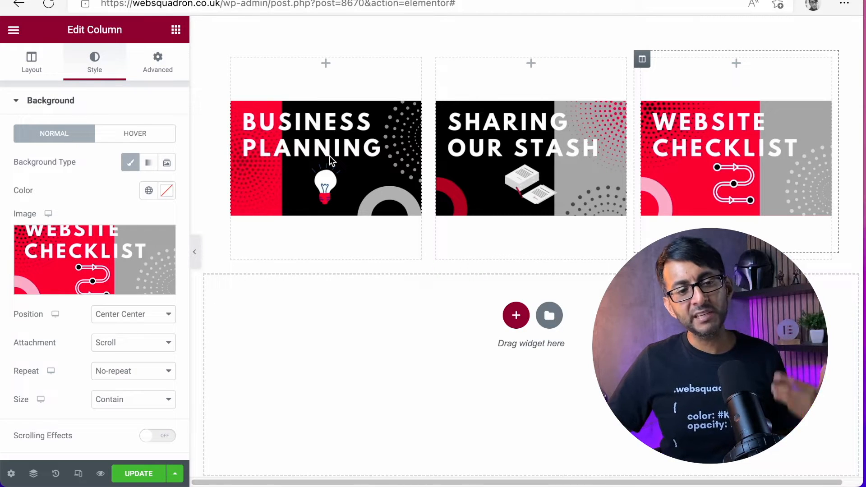
{"action": "mouse_move", "coordinate": [513, 123]}
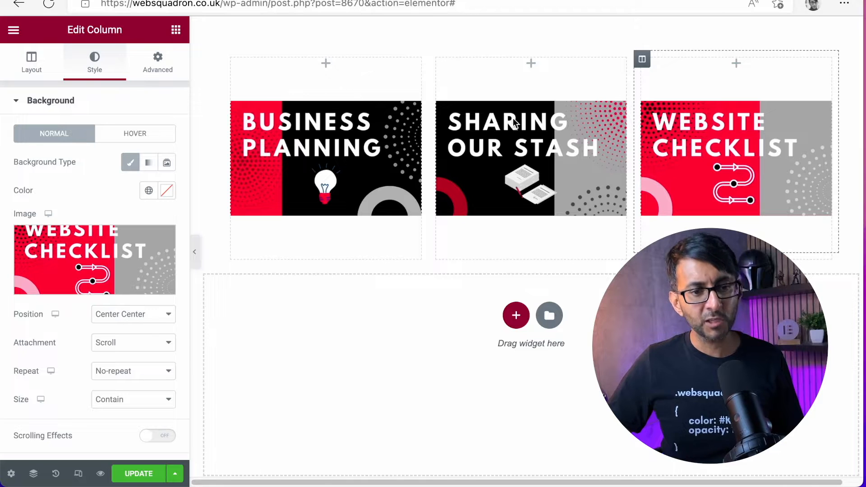
{"action": "mouse_move", "coordinate": [367, 175]}
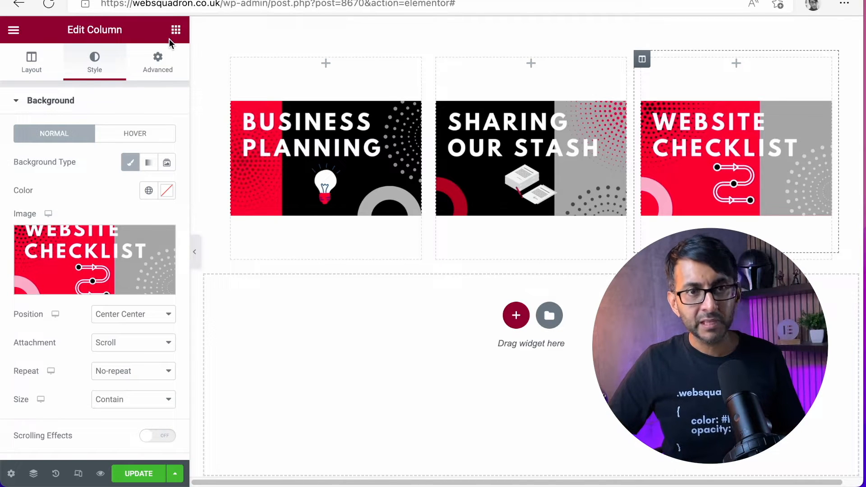
{"action": "left_click", "coordinate": [176, 30]}
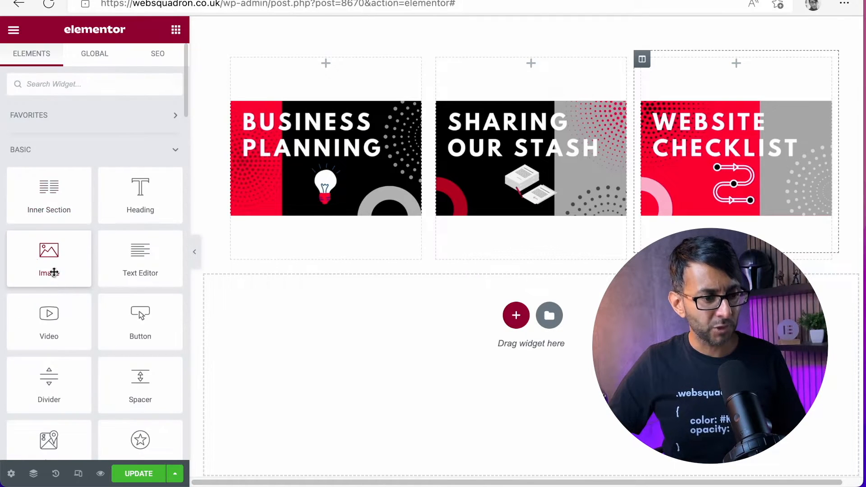
{"action": "left_click", "coordinate": [325, 159]}
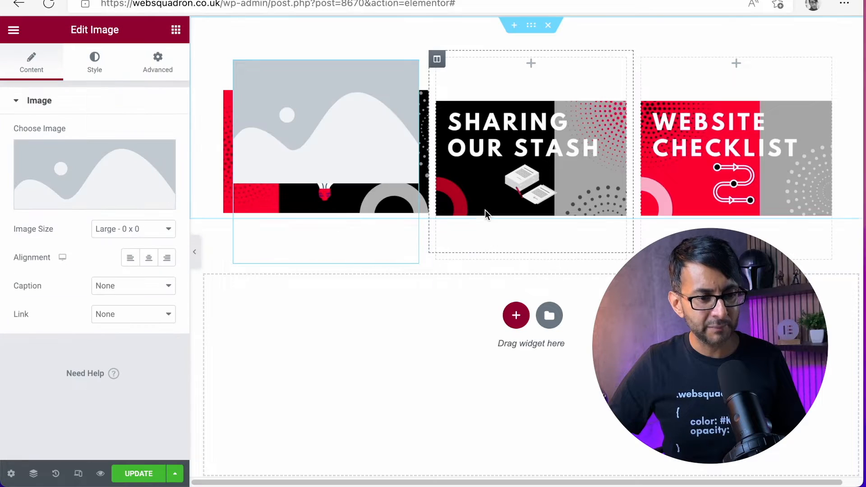
{"action": "left_click", "coordinate": [94, 174]}
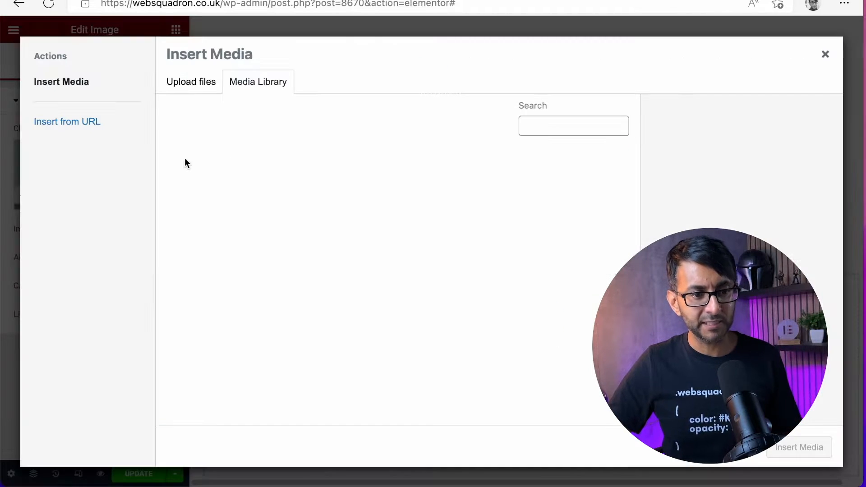
{"action": "left_click", "coordinate": [258, 82]}
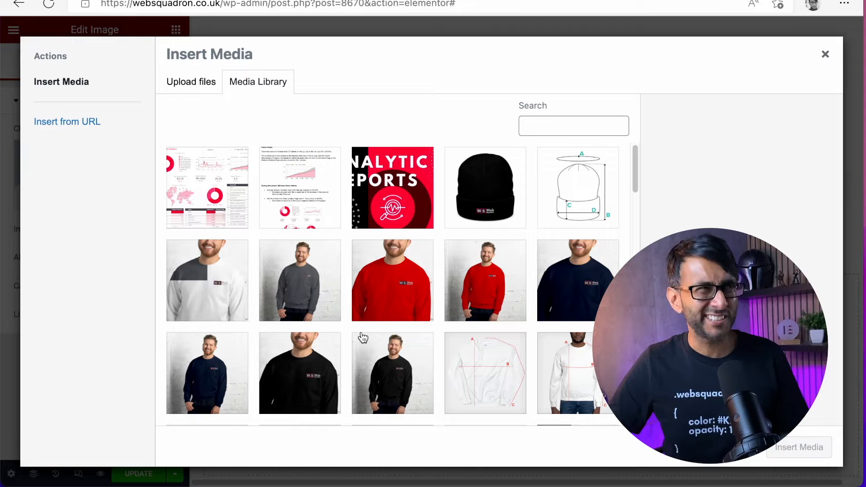
Give the image the CSS class 'lion' and set its position to Absolute
{"action": "left_click", "coordinate": [825, 54]}
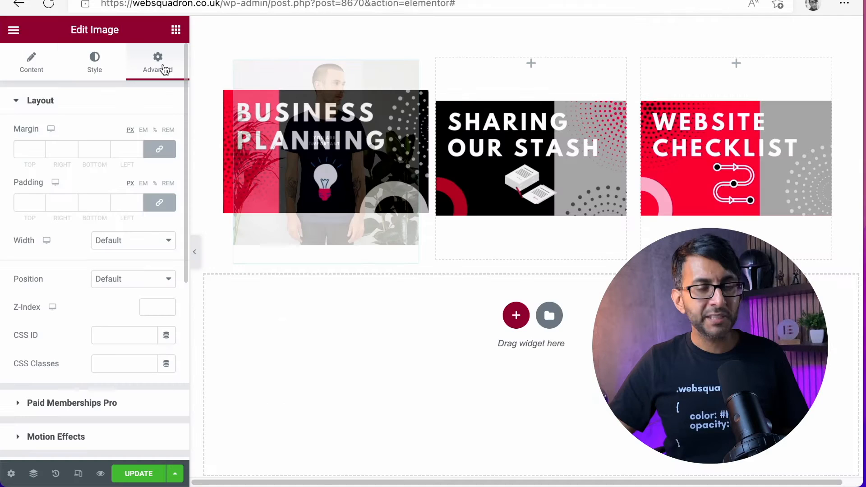
{"action": "left_click", "coordinate": [124, 352]}
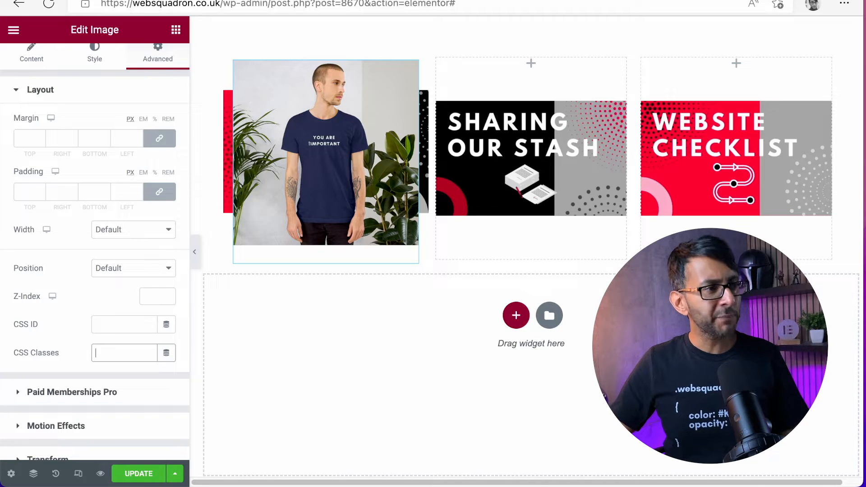
{"action": "type", "text": "li"}
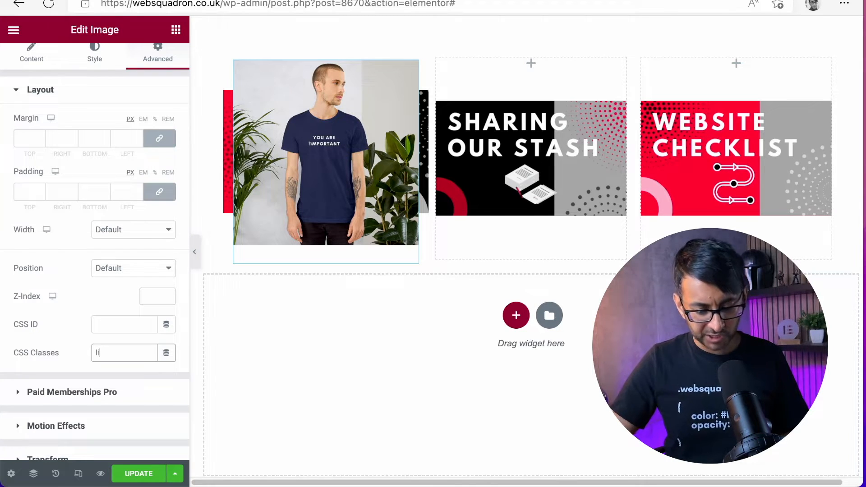
{"action": "type", "text": "on"}
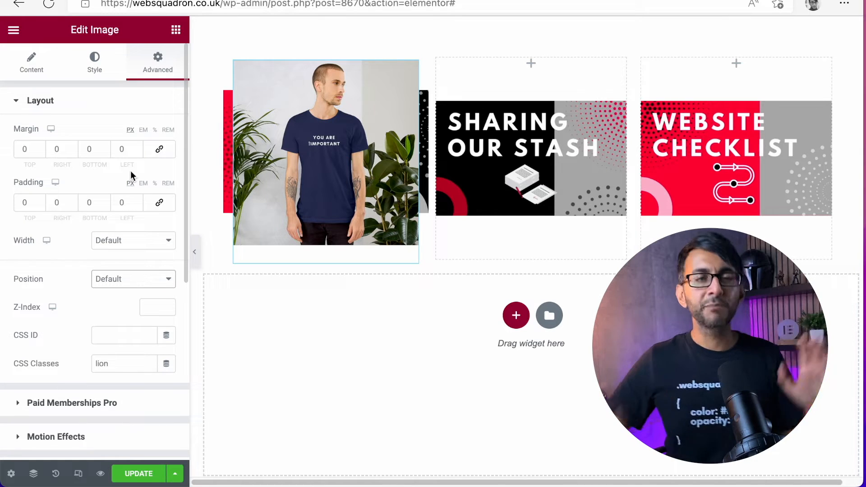
{"action": "mouse_move", "coordinate": [131, 281]}
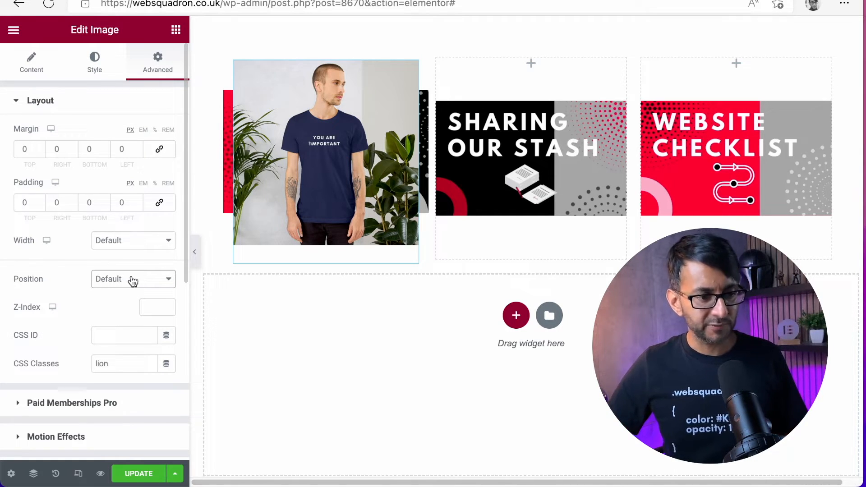
{"action": "left_click", "coordinate": [133, 279]}
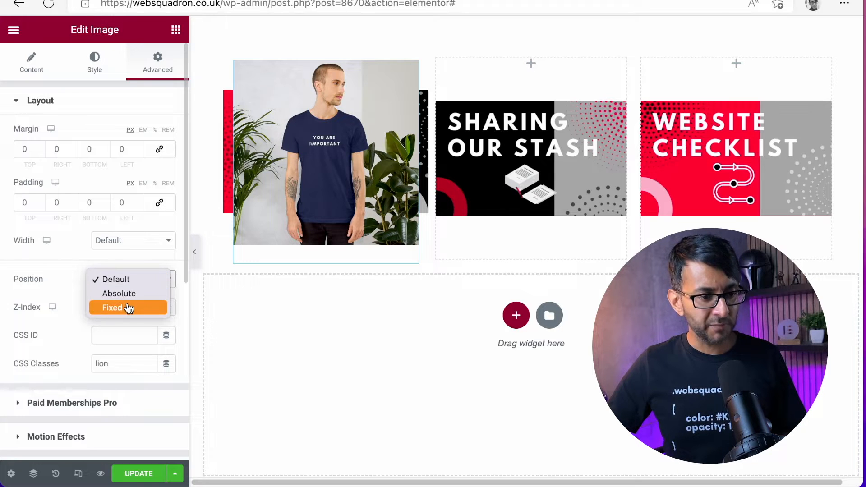
{"action": "left_click", "coordinate": [118, 293]}
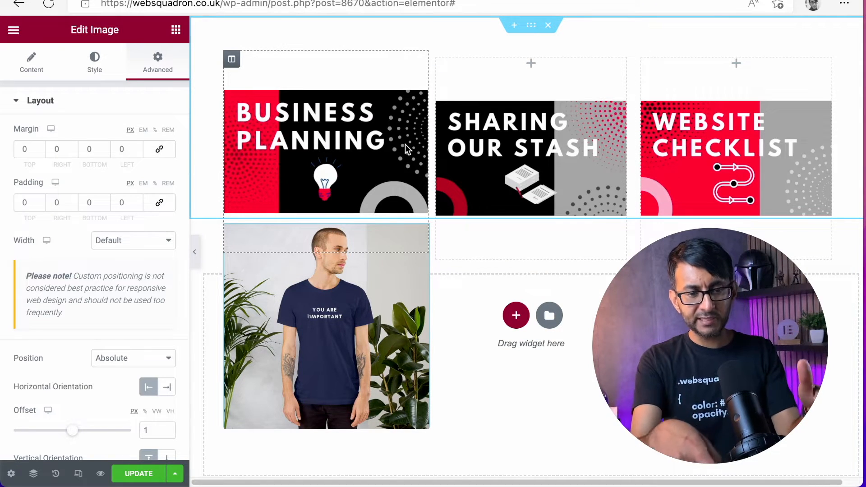
{"action": "mouse_move", "coordinate": [398, 111]}
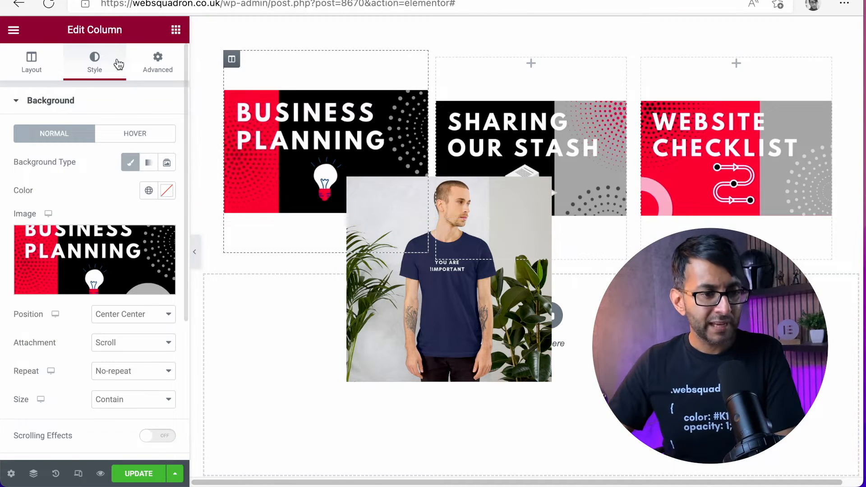
Add column custom CSS: .lion opacity 0 with 0.5s ease-in-out transition, opacity 1 on hover
{"action": "left_click", "coordinate": [157, 61]}
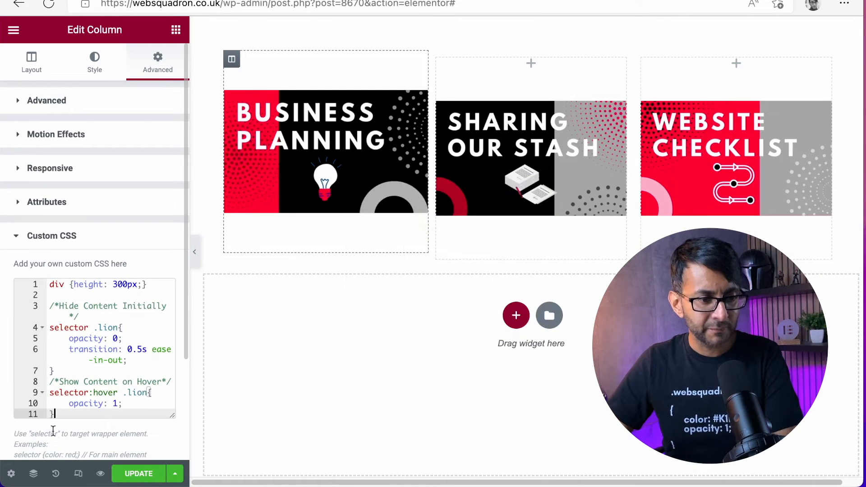
{"action": "scroll", "scroll_direction": "down", "scroll_amount": 3}
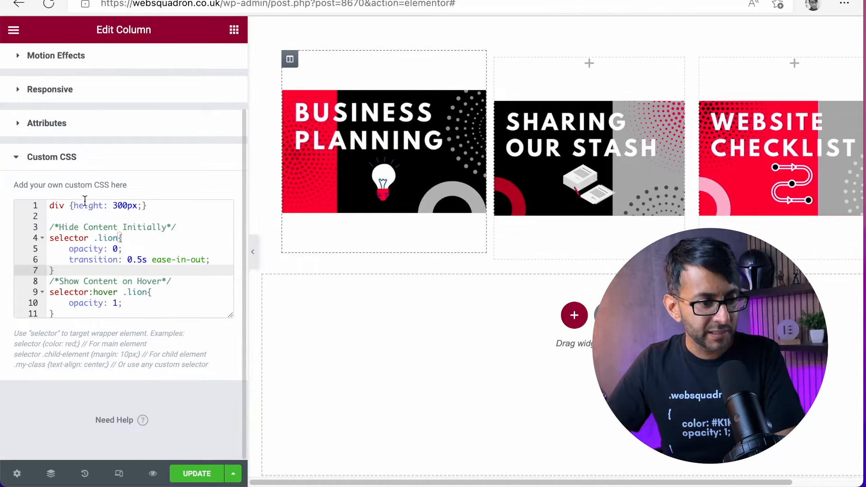
{"action": "double_click", "coordinate": [107, 238]}
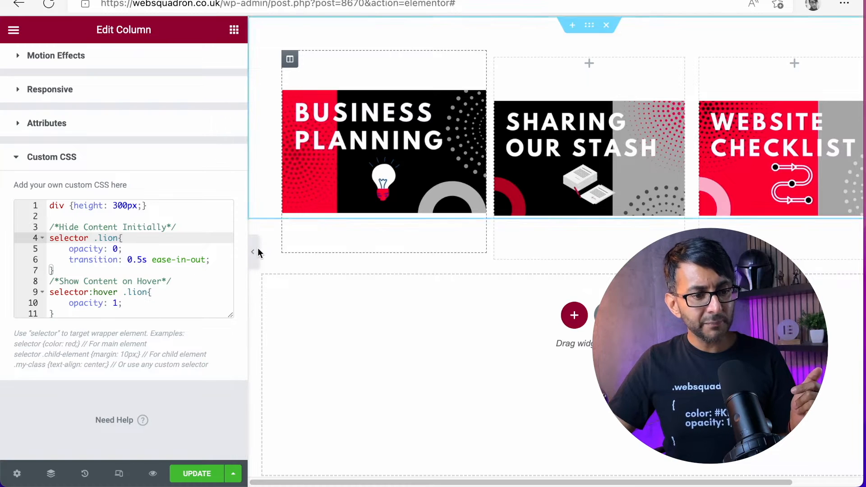
Collapse the Elementor sidebar to preview the three banner images
{"action": "left_click", "coordinate": [253, 252]}
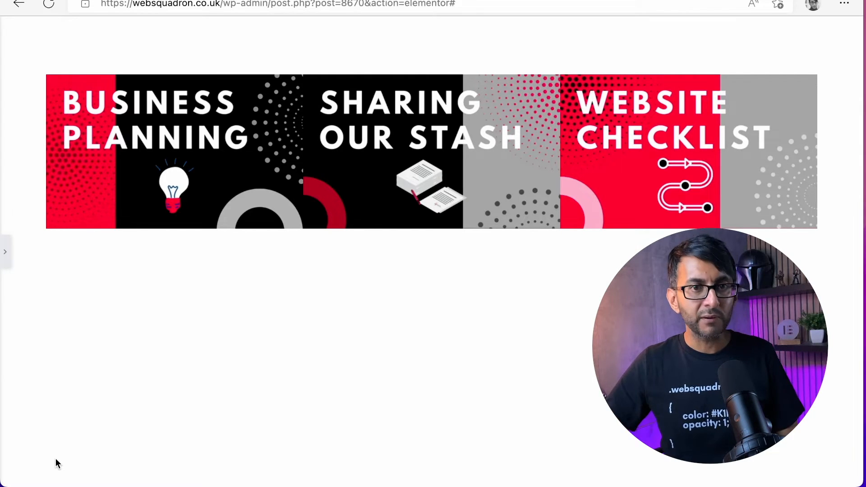
{"action": "mouse_move", "coordinate": [5, 251]}
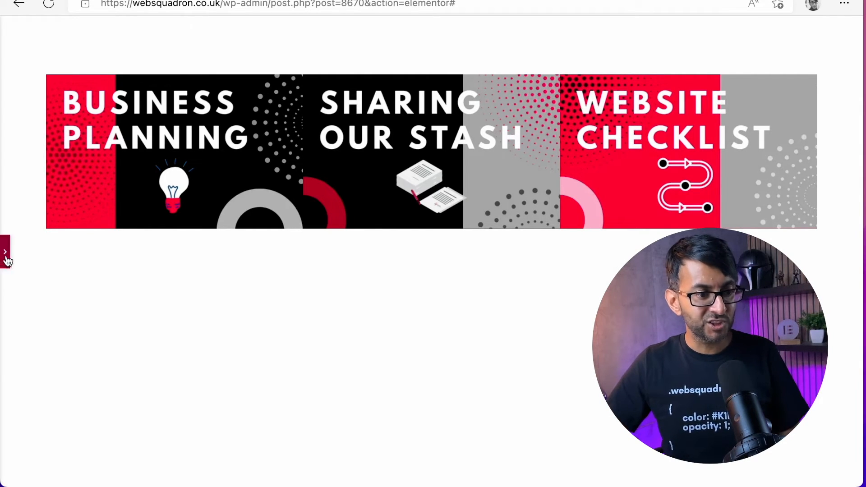
Restore the sidebar and add a Video widget to the first column
{"action": "left_click", "coordinate": [6, 252]}
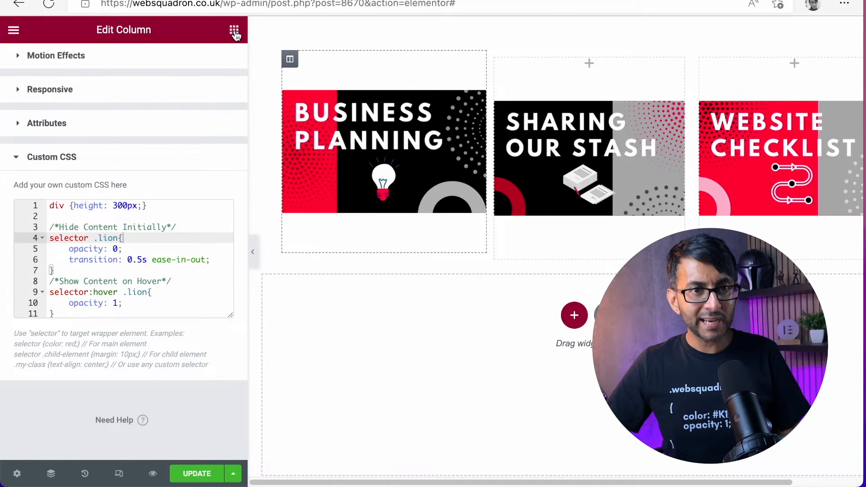
{"action": "left_click", "coordinate": [234, 30]}
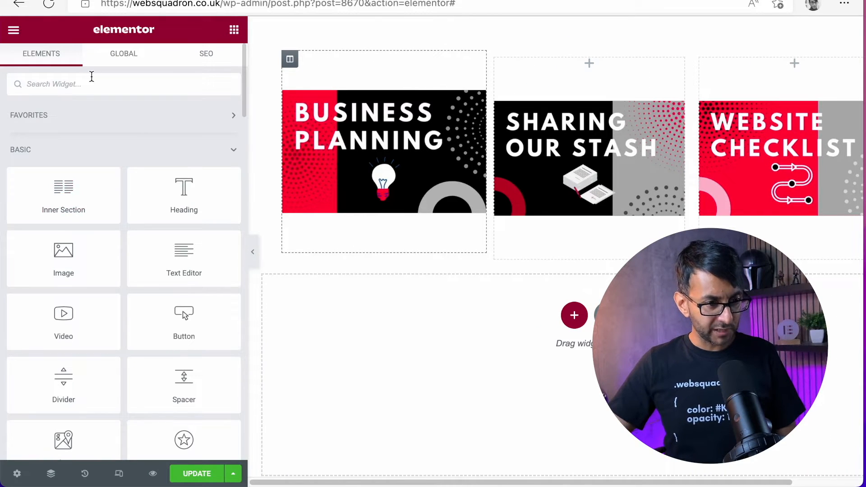
{"action": "type", "text": "video"}
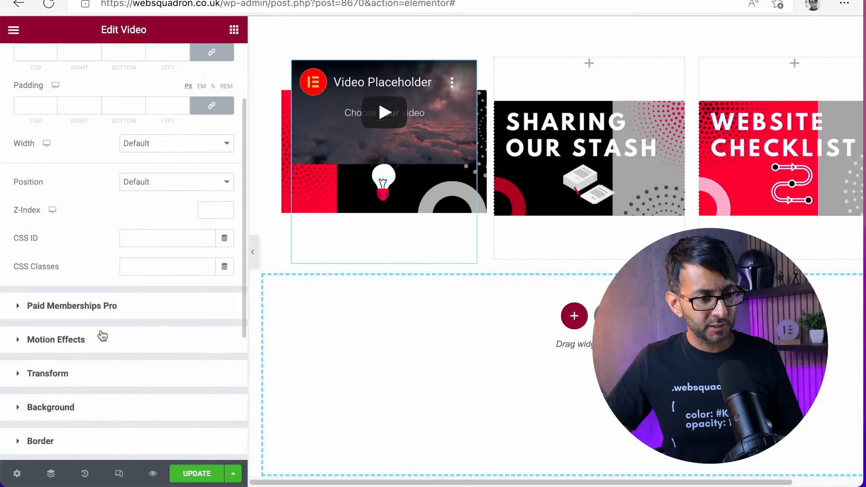
Set the video's position to Absolute and its CSS class to 'lion'
{"action": "left_click", "coordinate": [176, 182]}
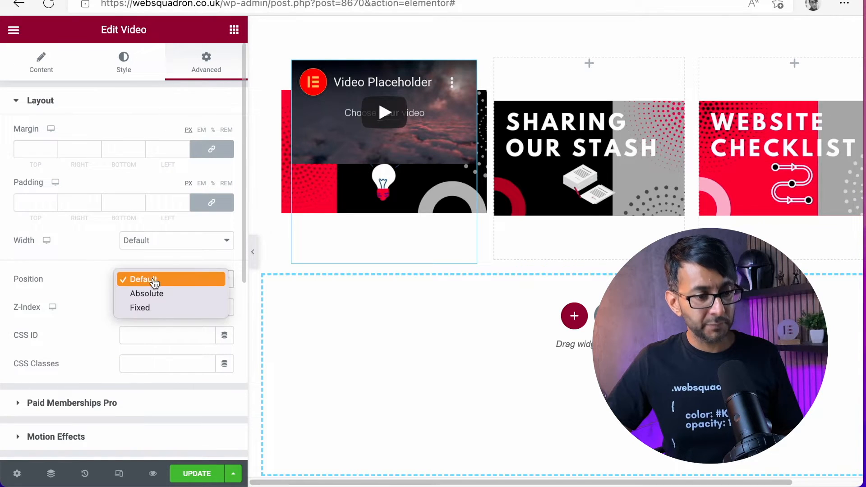
{"action": "left_click", "coordinate": [147, 293]}
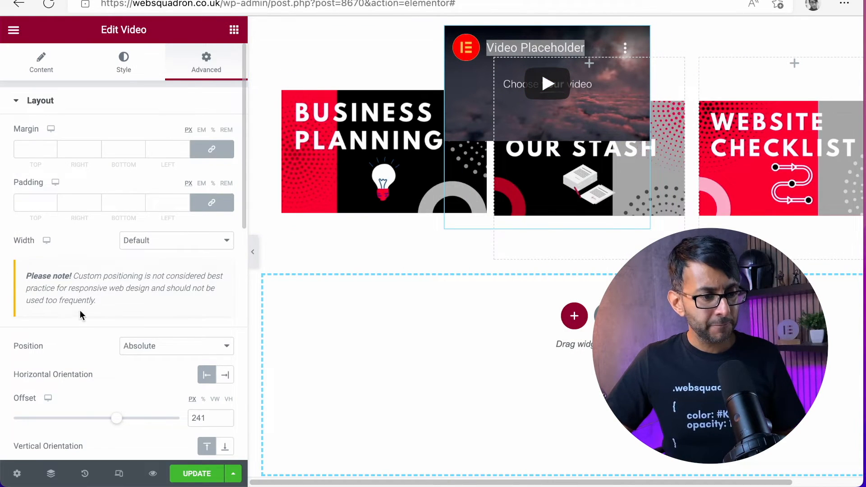
{"action": "scroll", "scroll_direction": "down", "scroll_amount": 3}
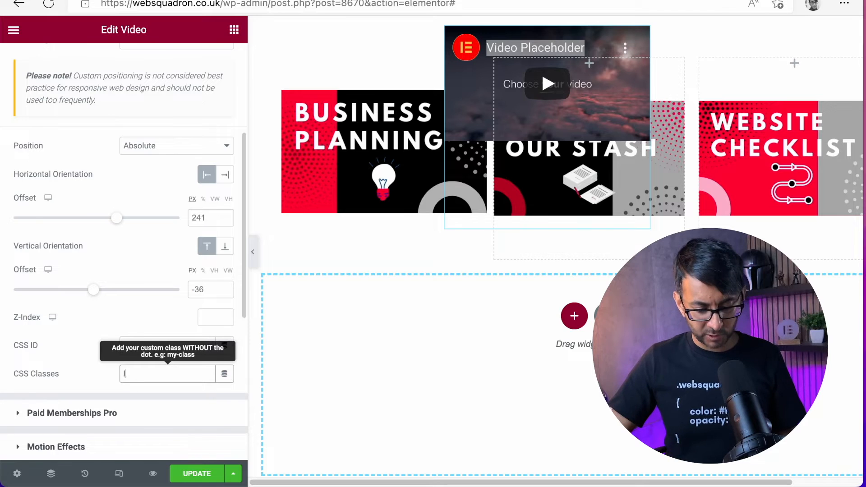
{"action": "type", "text": "lion"}
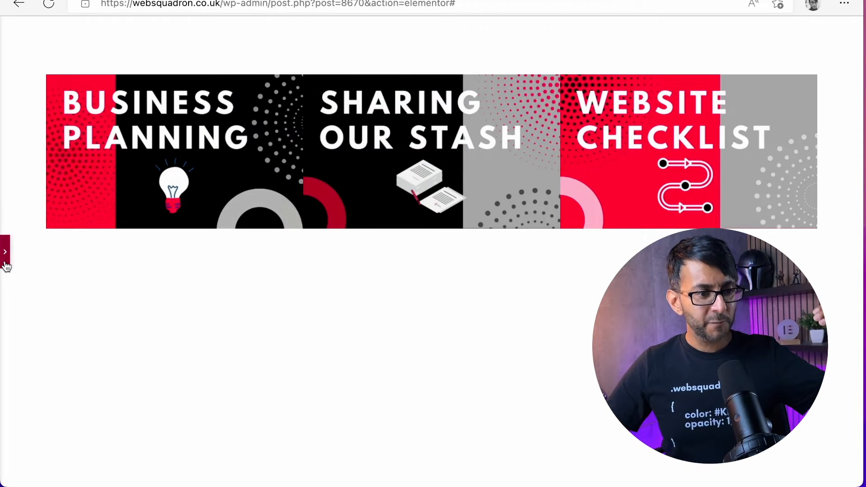
Expand the sidebar and scroll to the first column's Custom CSS
{"action": "left_click", "coordinate": [5, 250]}
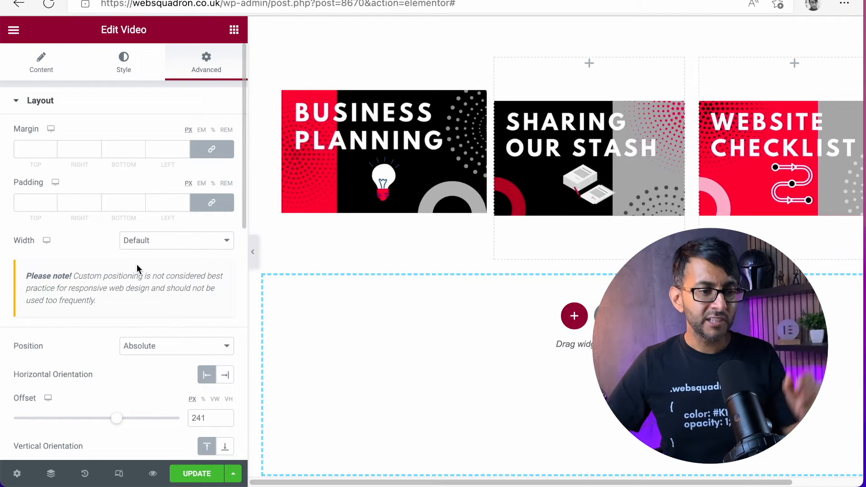
{"action": "scroll", "scroll_direction": "down", "scroll_amount": 3}
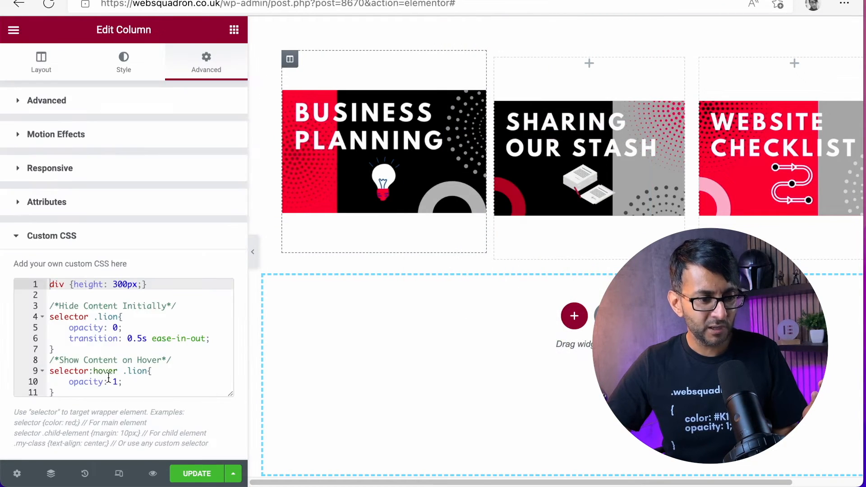
Paste a .snake copy of the hover CSS rules, then select the Video widget in Navigator
{"action": "scroll", "scroll_direction": "down", "scroll_amount": 3}
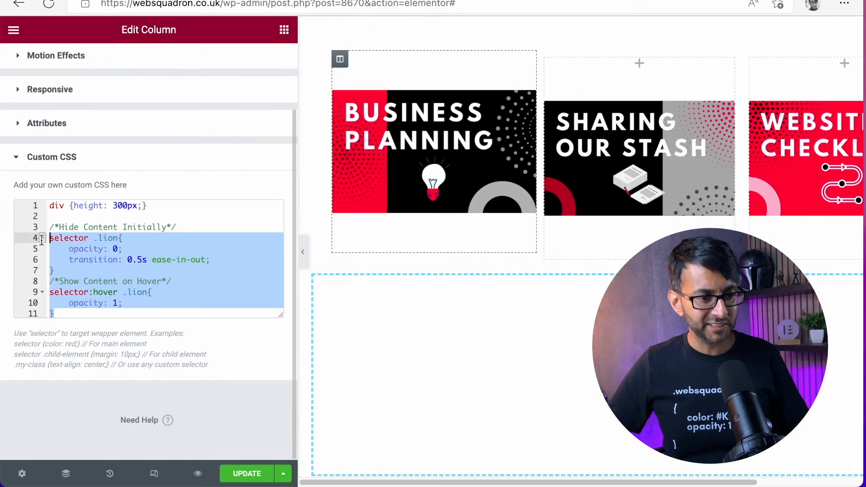
{"action": "left_click", "coordinate": [52, 313]}
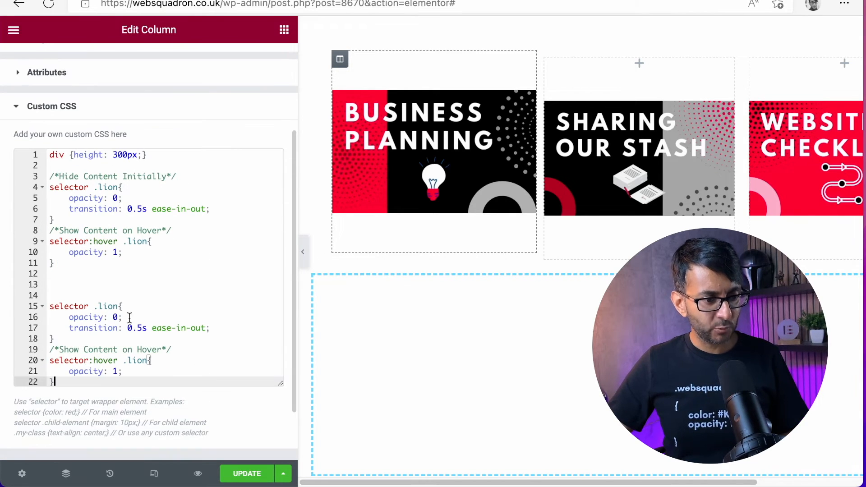
{"action": "type", "text": "snake"}
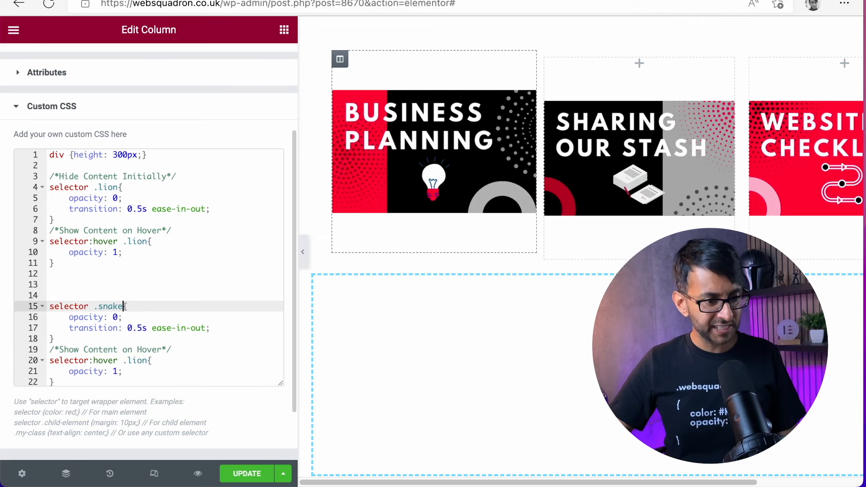
{"action": "left_click", "coordinate": [66, 274]}
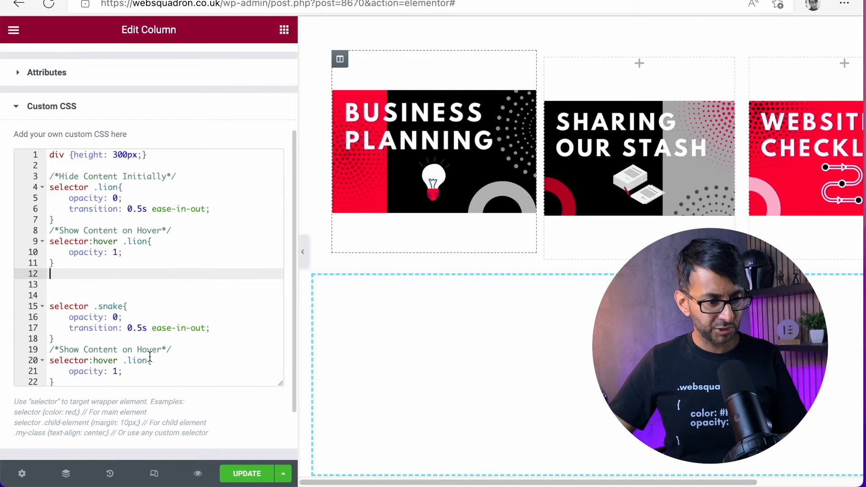
{"action": "type", "text": "snake"}
{"action": "left_click", "coordinate": [166, 328]}
{"action": "type", "text": "1"}
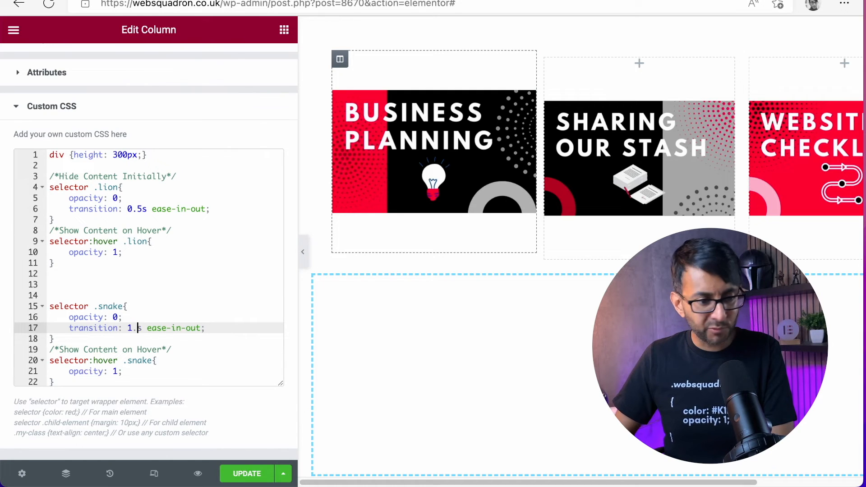
{"action": "left_click", "coordinate": [67, 474]}
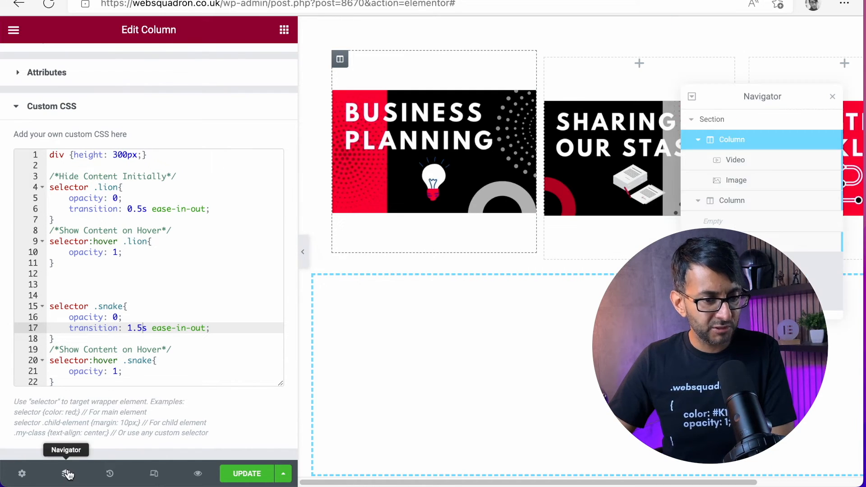
{"action": "left_click", "coordinate": [735, 160]}
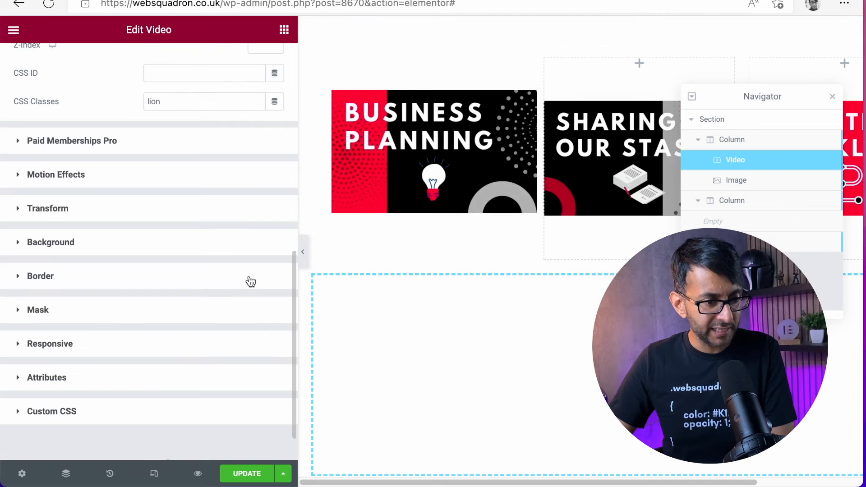